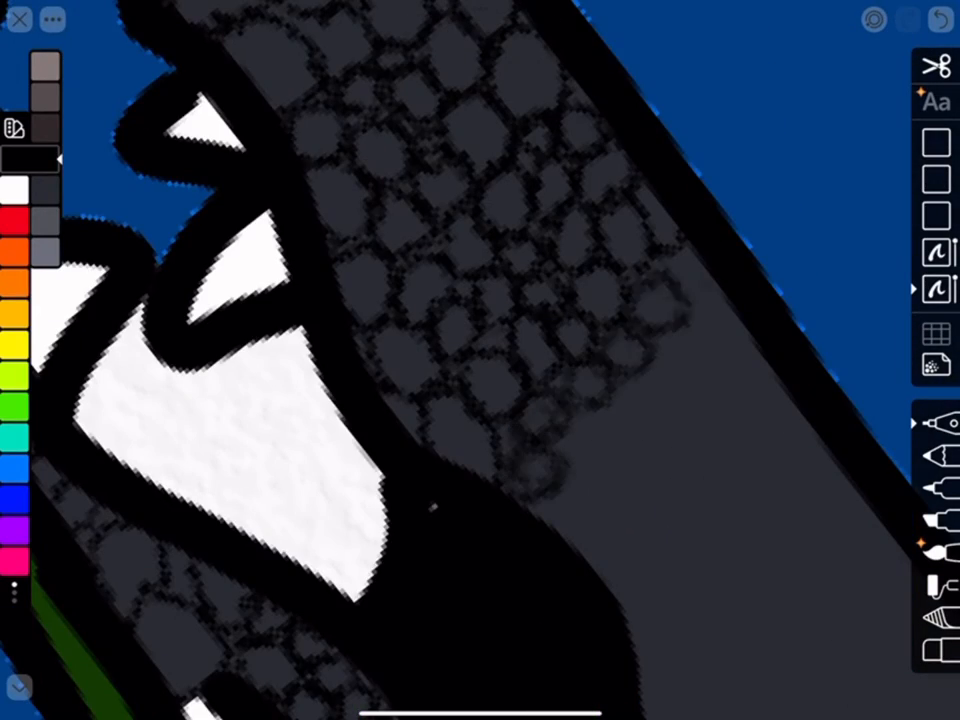
- Paint dark scale texture around the pink eye and undo the stray white stroke beside the eyelid
{"action": "scroll", "scroll_direction": "down", "scroll_amount": 3}
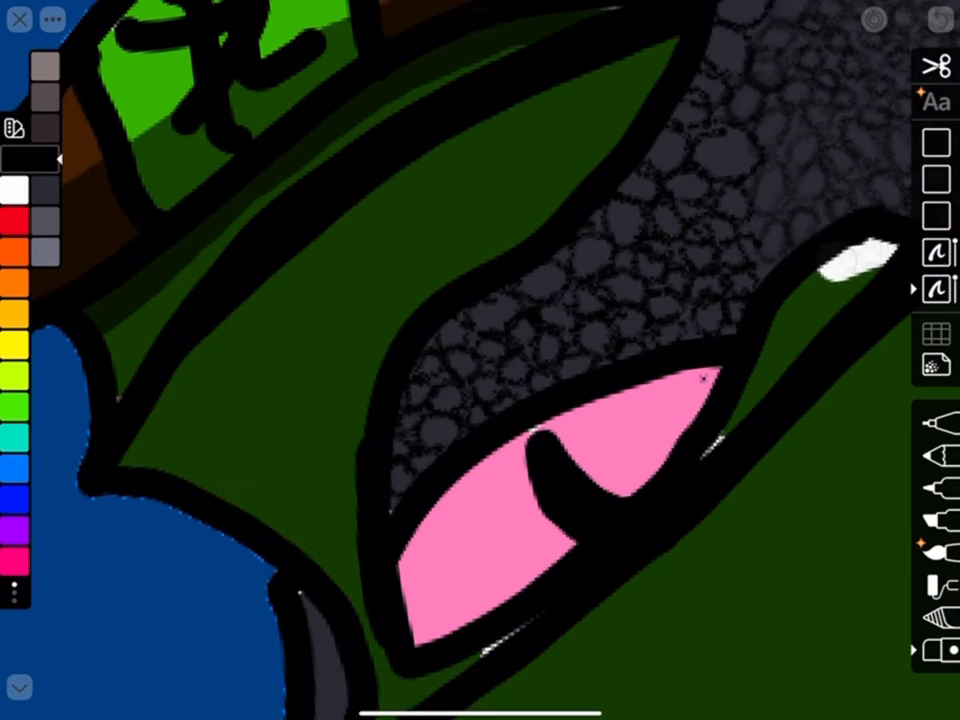
{"action": "left_click", "coordinate": [908, 20]}
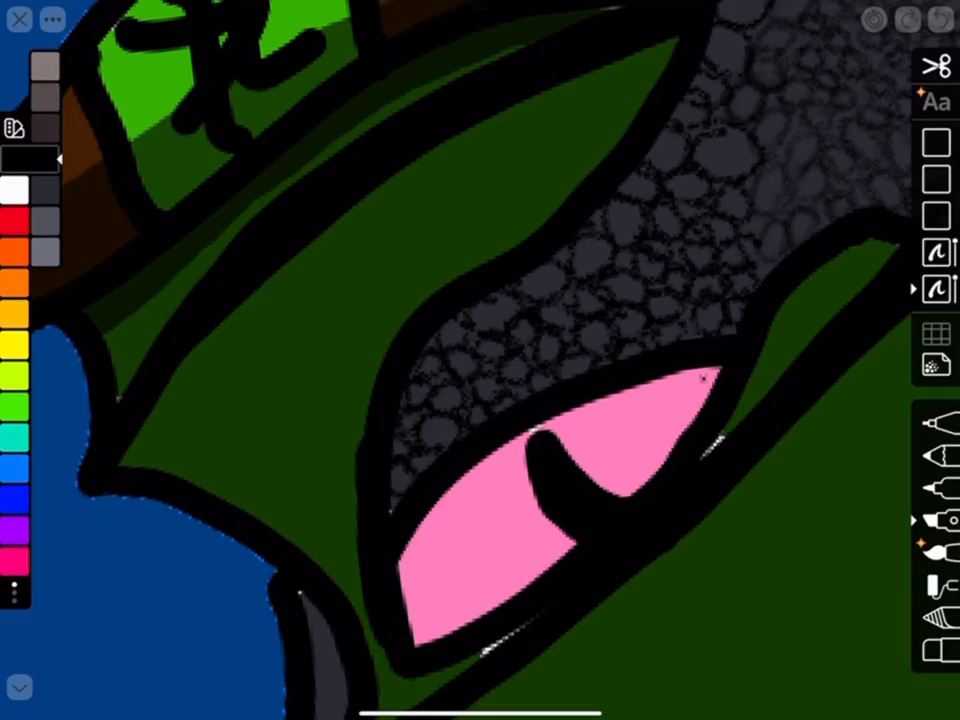